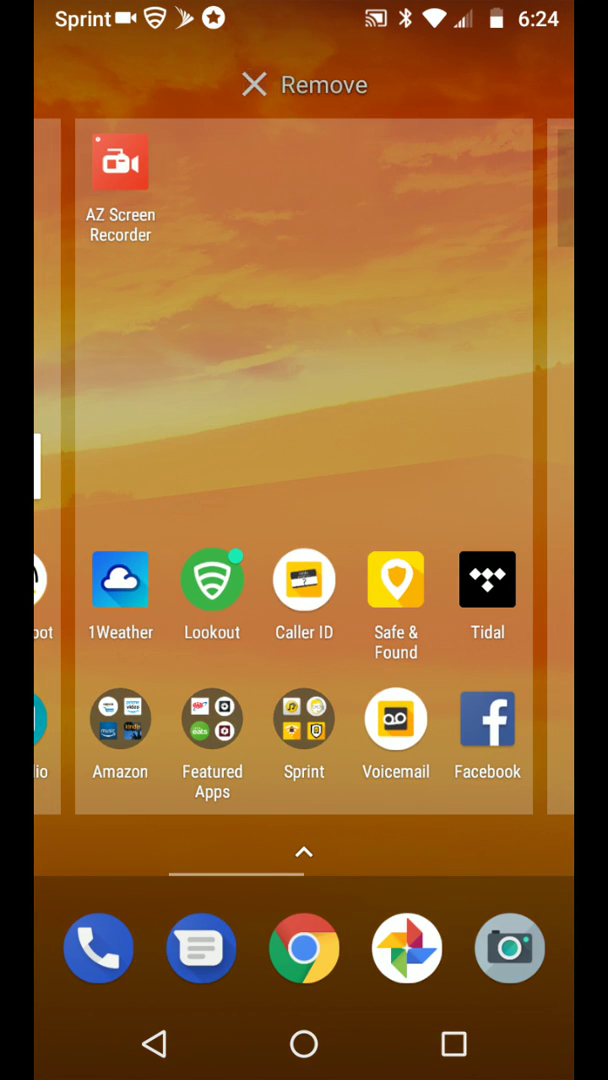
Step: Drag the Featured Apps folder beside Amazon onto Remove to delete it
{"action": "left_click", "coordinate": [212, 719]}
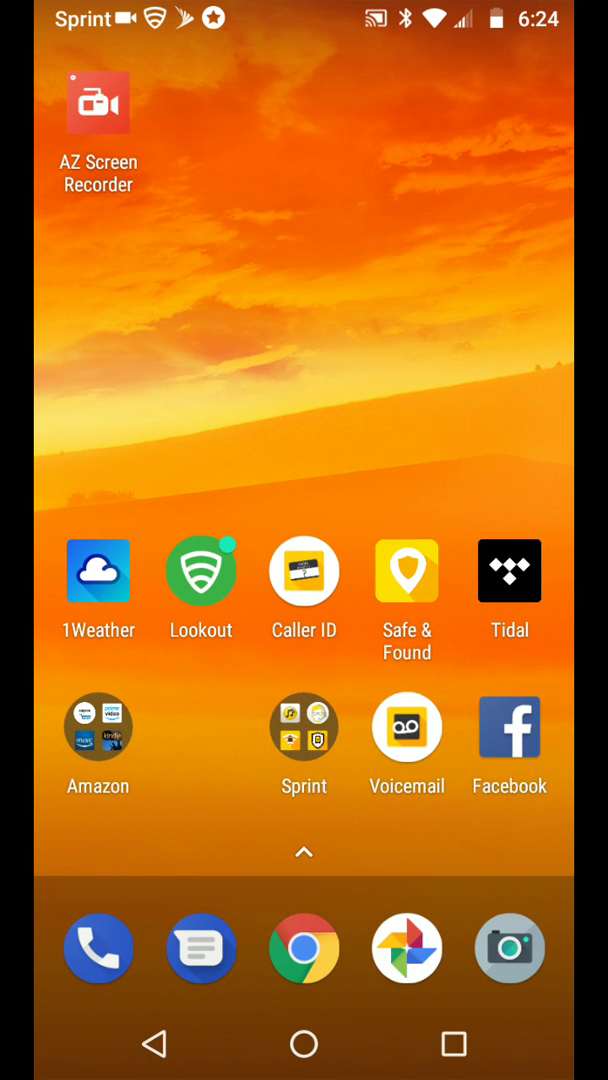
Step: Move across home screen pages to the one with the clock widget and Google search bar
{"action": "left_click", "coordinate": [304, 727]}
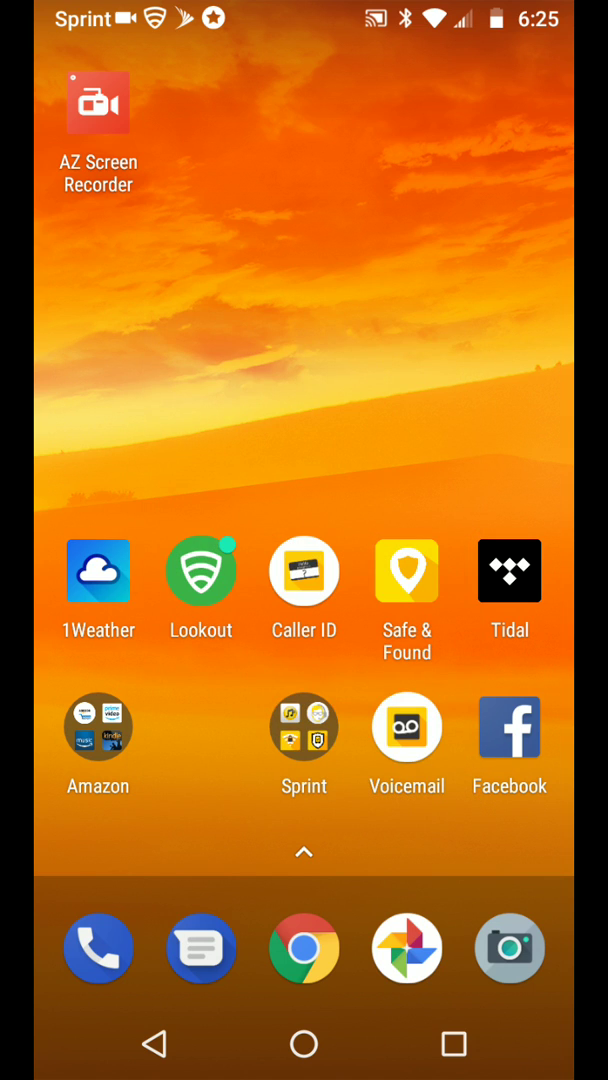
{"action": "left_click", "coordinate": [97, 726]}
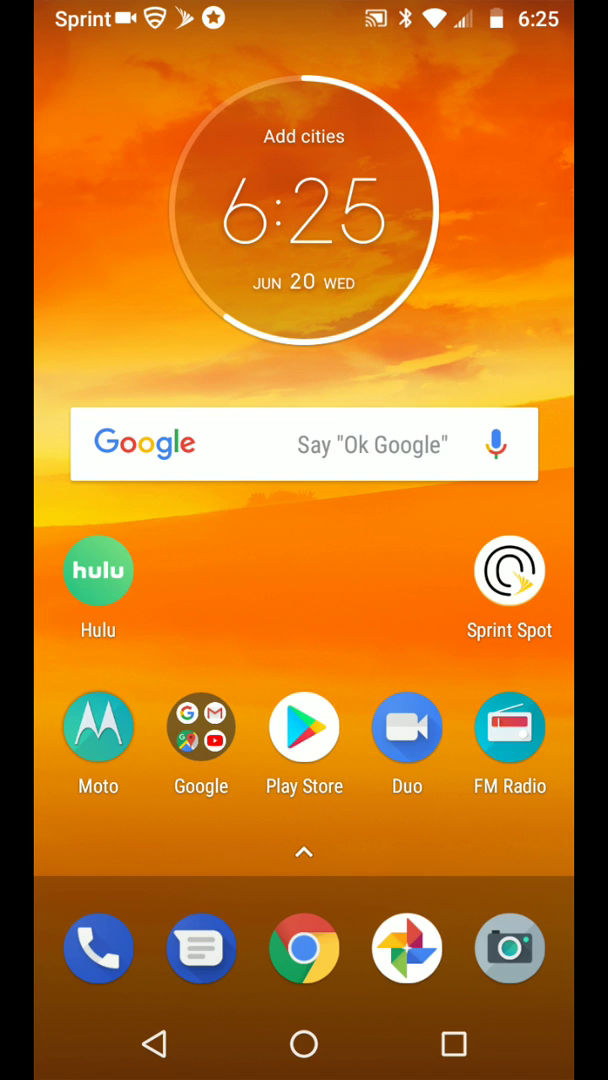
Step: Open the app drawer and bring up the App info option for Candy Crush Soda
{"action": "left_click", "coordinate": [201, 727]}
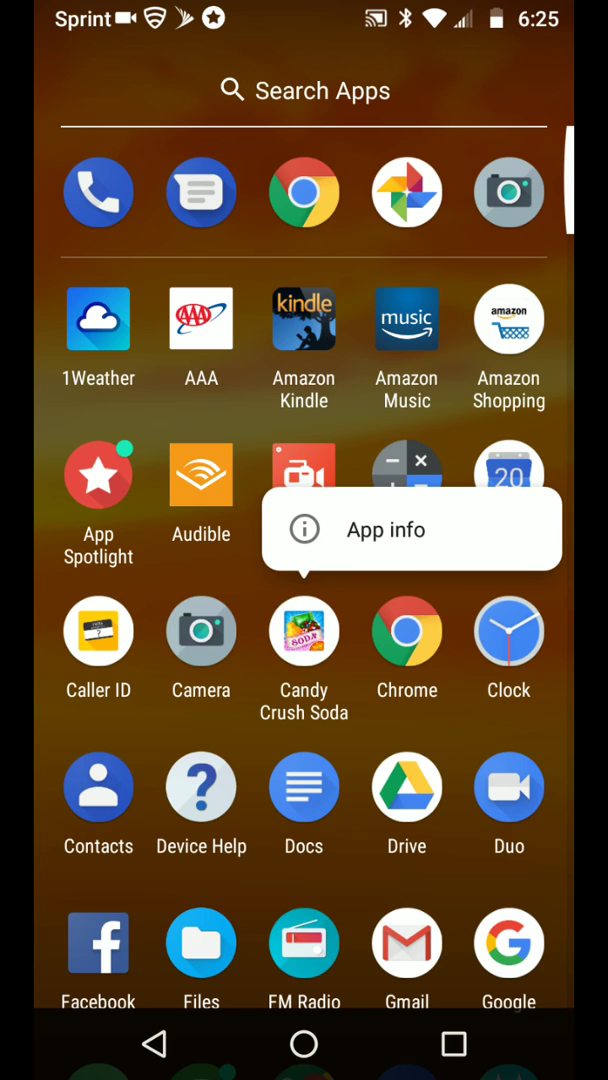
Step: Uninstall Candy Crush Soda from its App info page and confirm with OK
{"action": "left_click", "coordinate": [384, 529]}
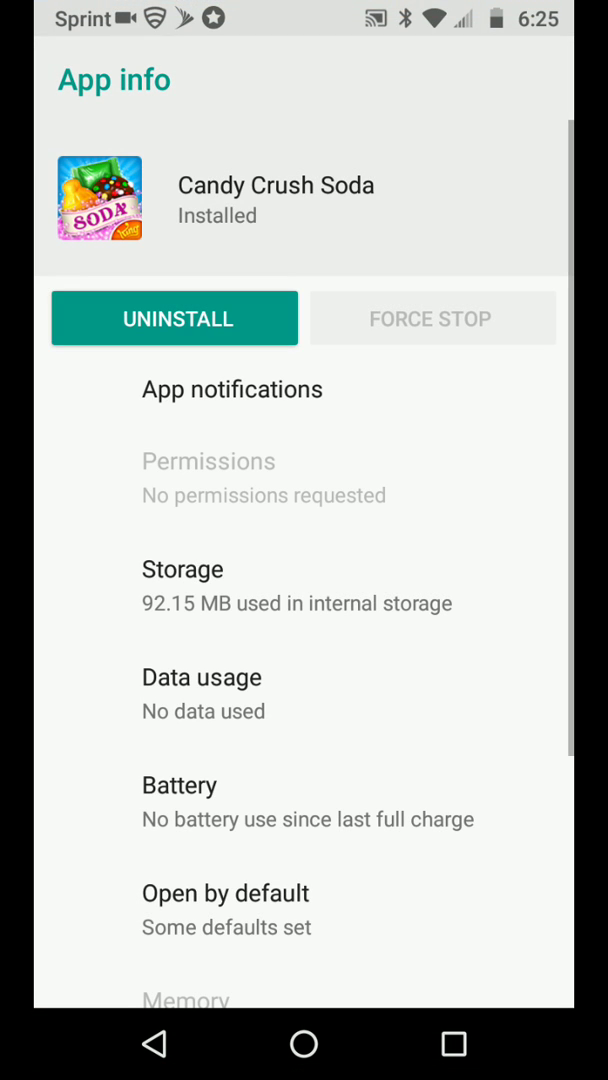
{"action": "left_click", "coordinate": [174, 318]}
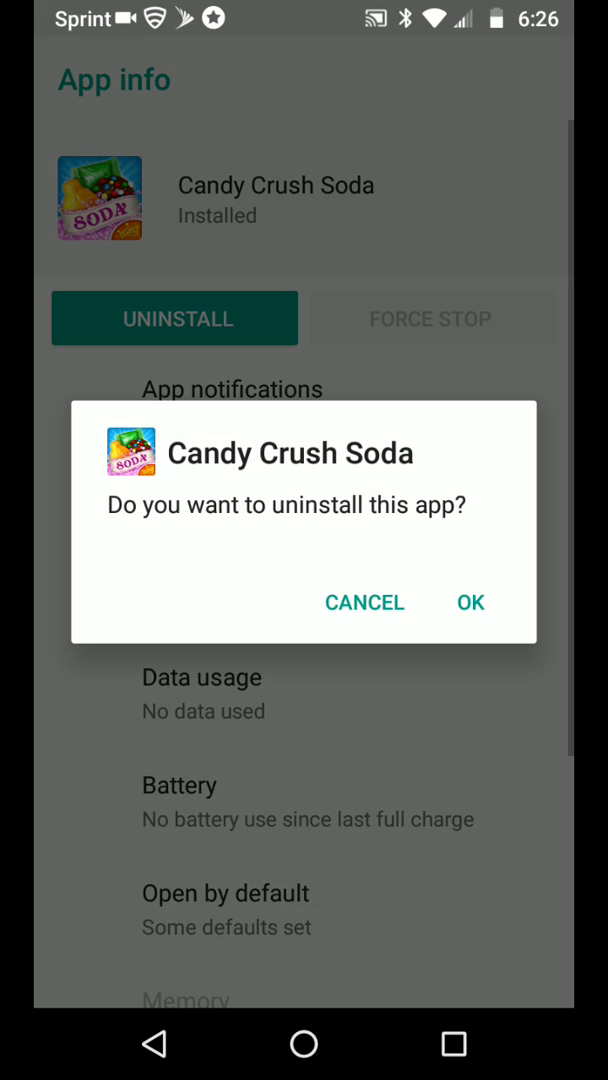
{"action": "left_click", "coordinate": [364, 602]}
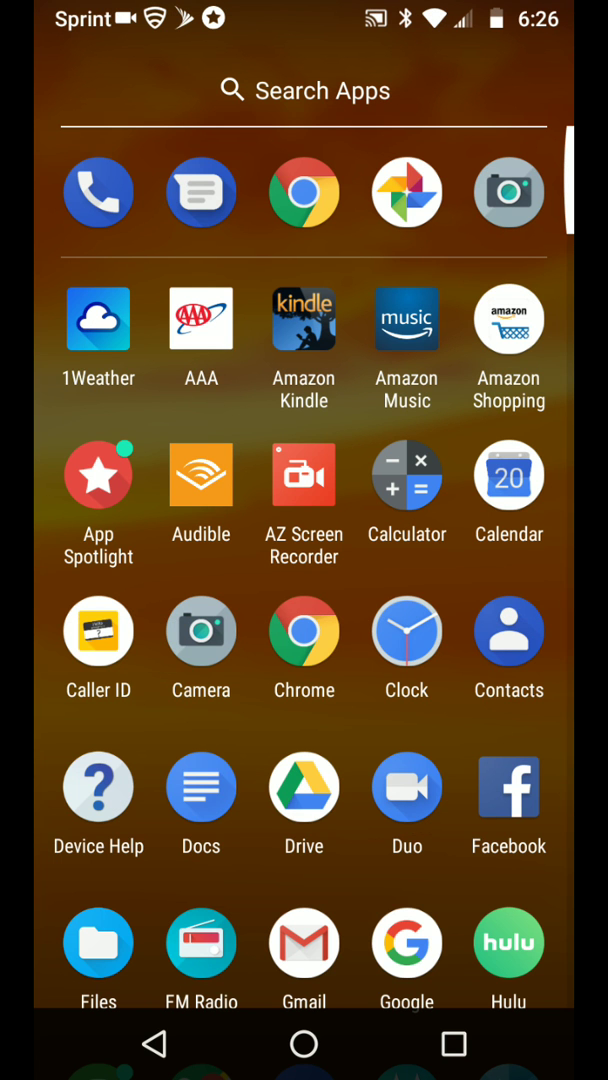
Step: Scroll the app drawer to the end to reach the Uber app's App info option
{"action": "scroll", "scroll_direction": "down", "scroll_amount": 3}
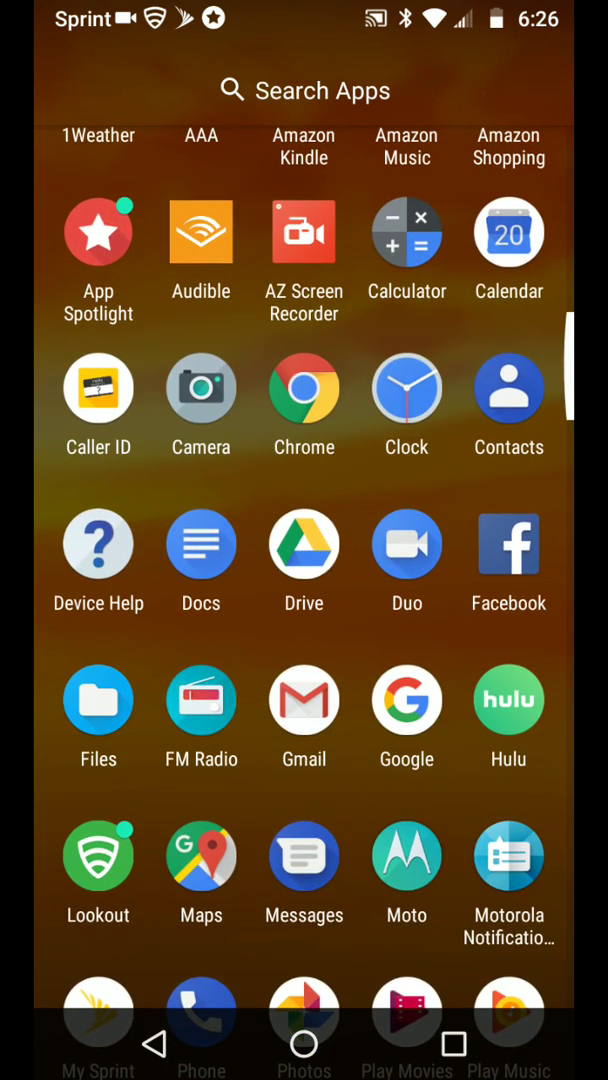
{"action": "scroll", "scroll_direction": "down", "scroll_amount": 3}
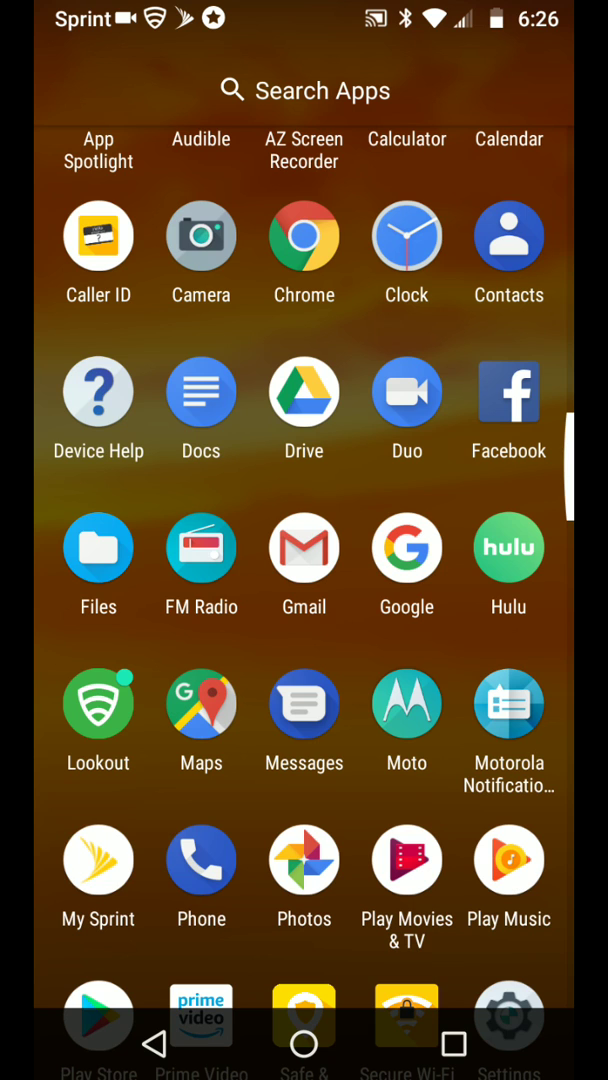
{"action": "scroll", "scroll_direction": "up", "scroll_amount": 3}
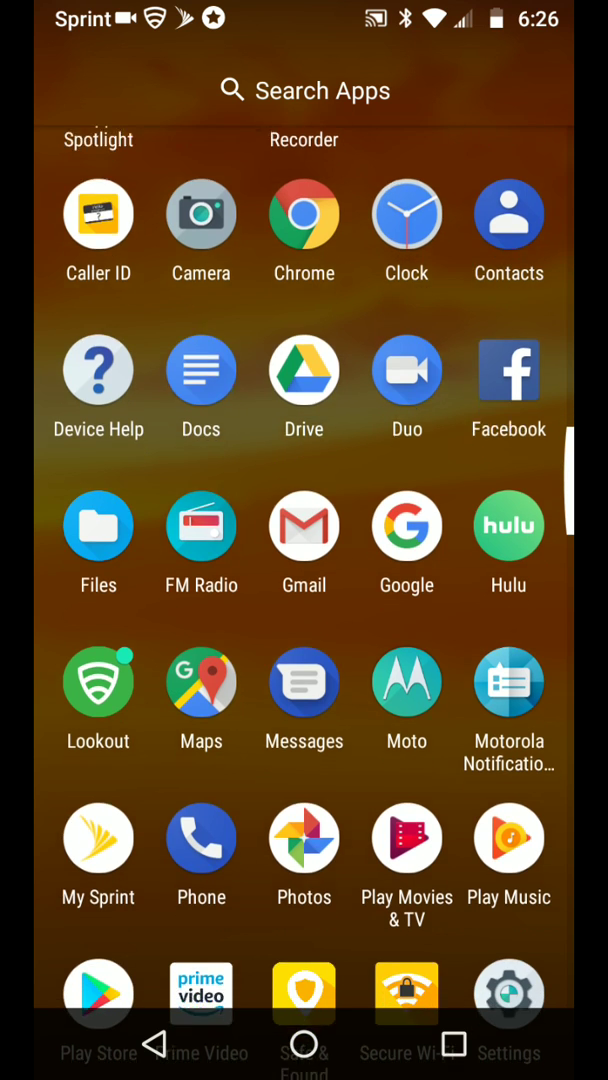
{"action": "scroll", "scroll_direction": "down", "scroll_amount": 3}
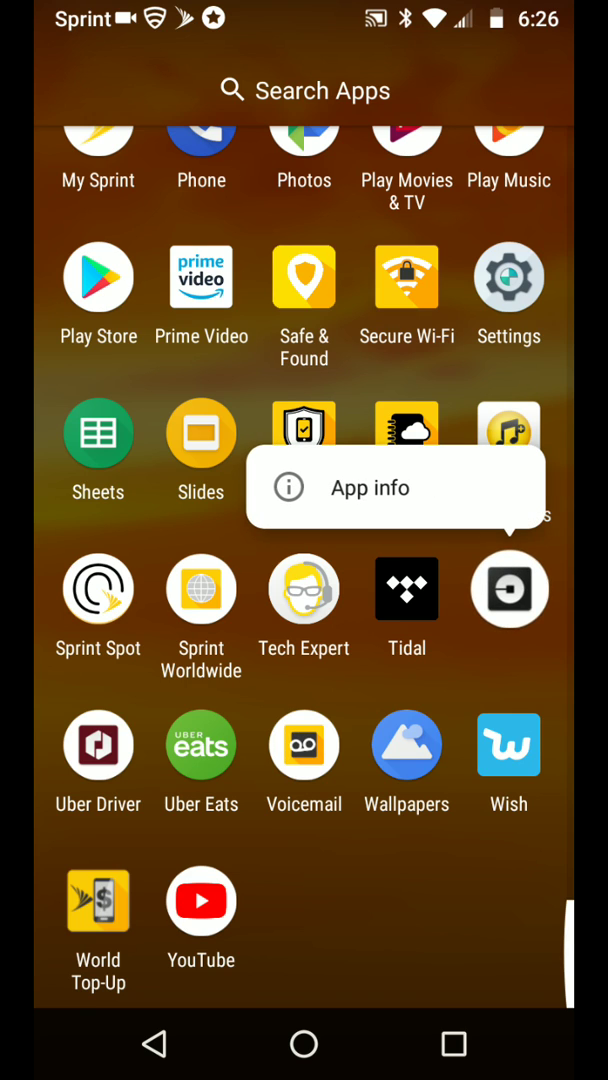
Step: Uninstall the Uber and Uber Eats apps through their App info pages
{"action": "left_click", "coordinate": [369, 487]}
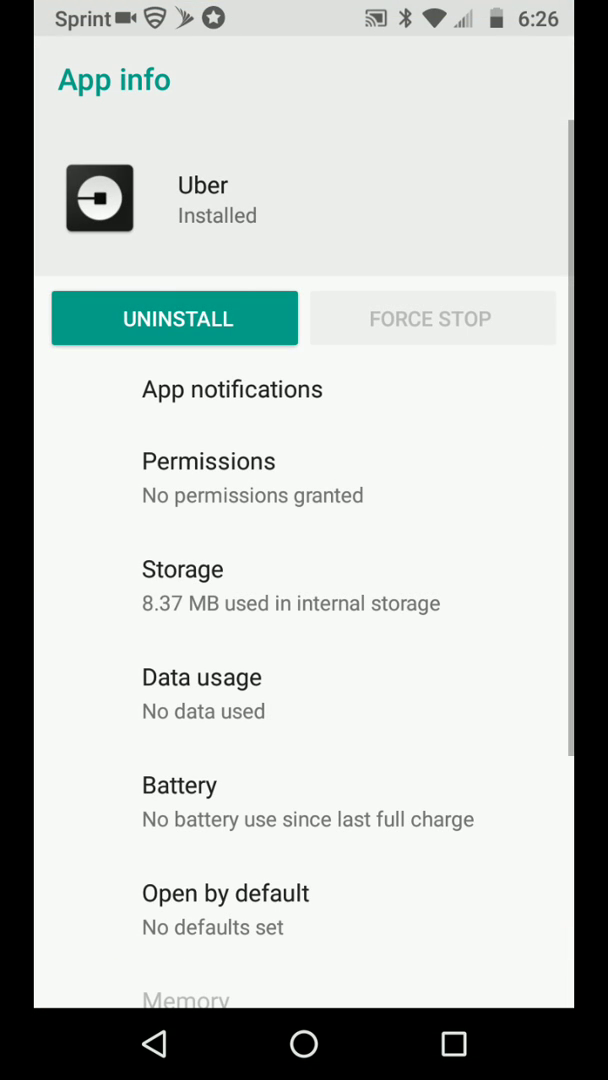
{"action": "left_click", "coordinate": [174, 318]}
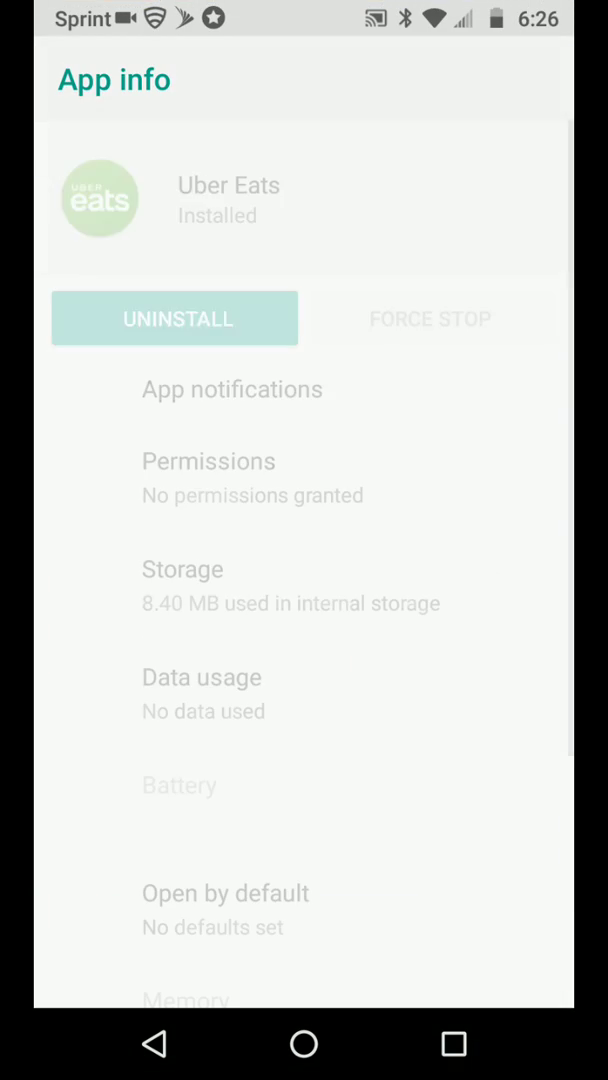
{"action": "left_click", "coordinate": [174, 318]}
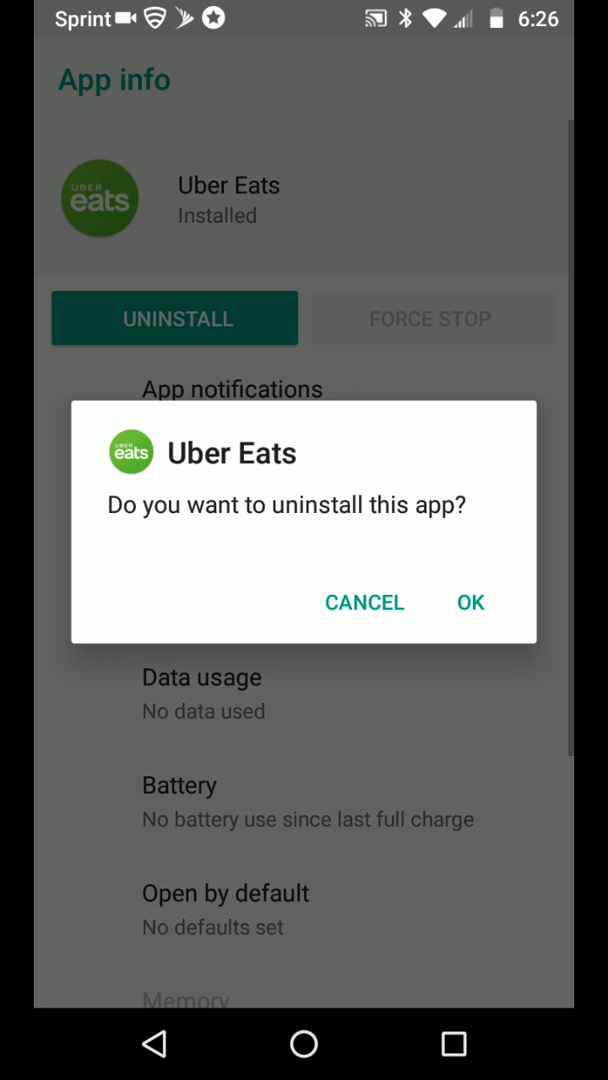
{"action": "left_click", "coordinate": [470, 602]}
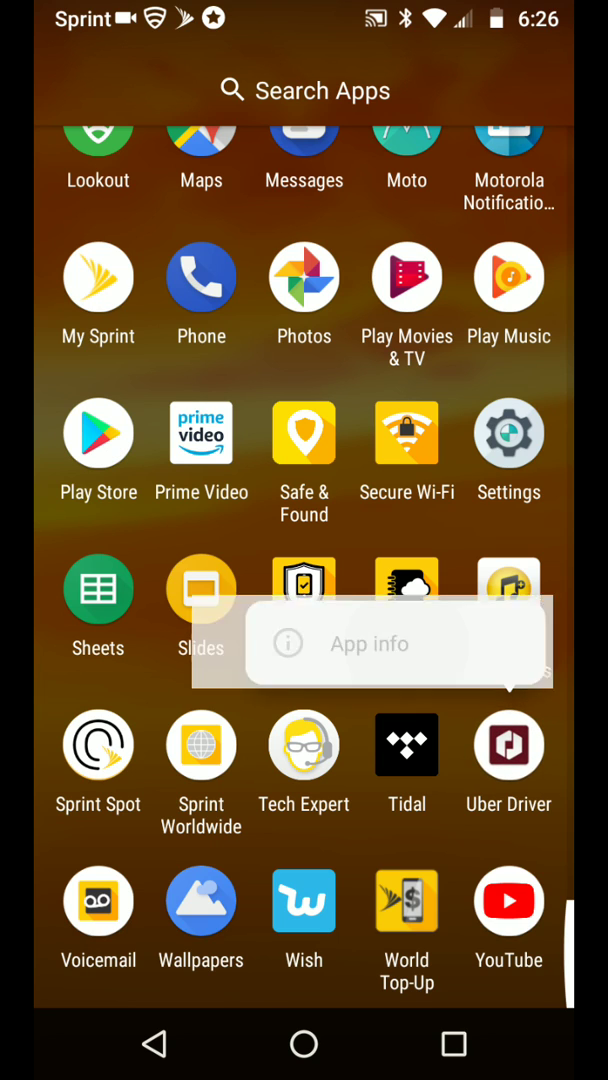
Step: Uninstall Uber Driver with confirmation, then start uninstalling Wish
{"action": "left_click", "coordinate": [367, 643]}
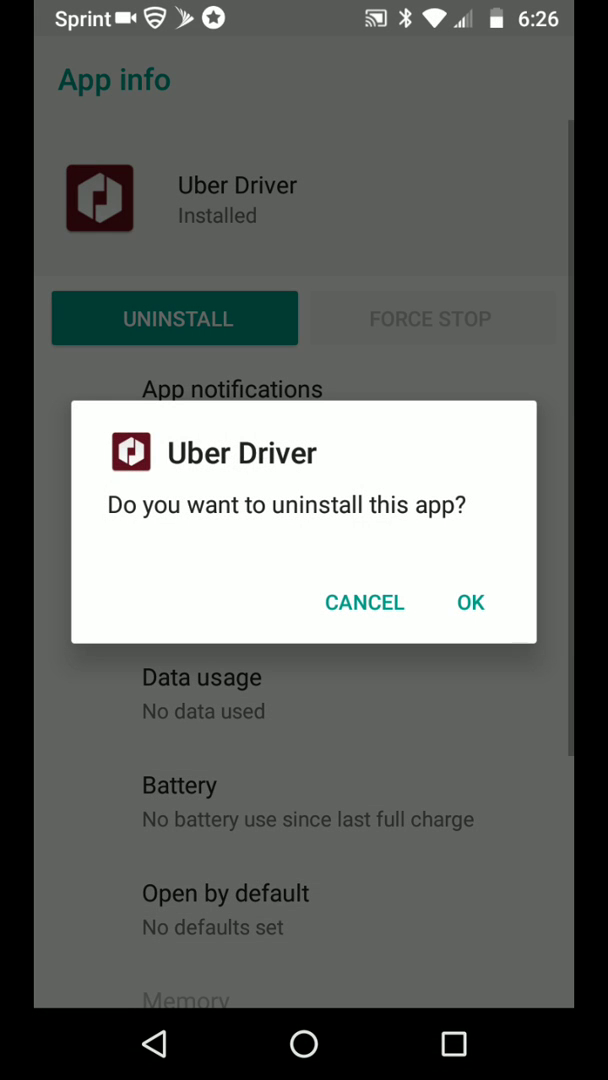
{"action": "left_click", "coordinate": [364, 602]}
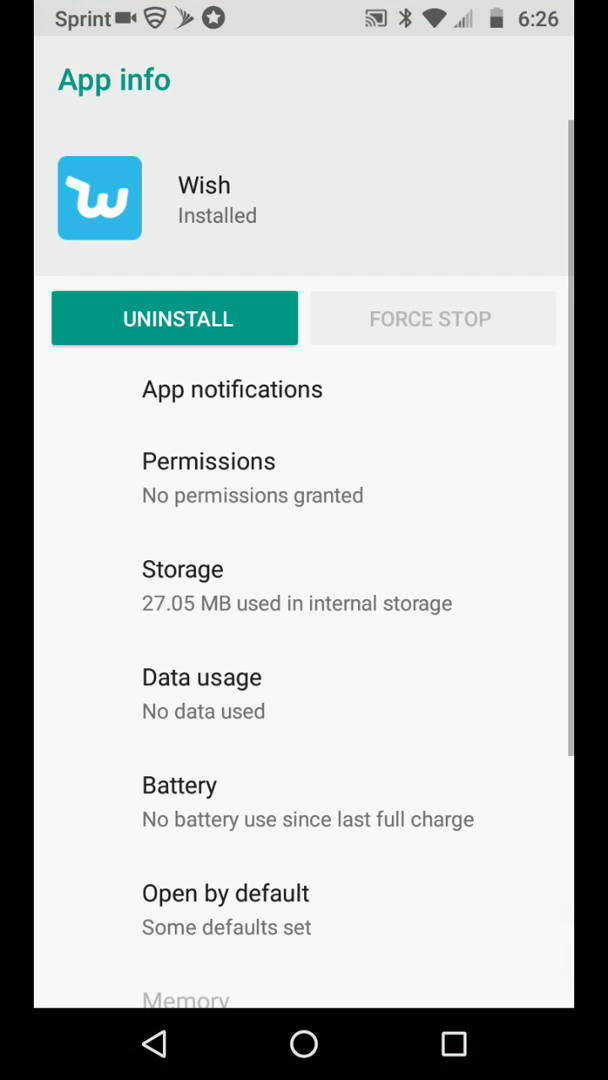
{"action": "left_click", "coordinate": [174, 318]}
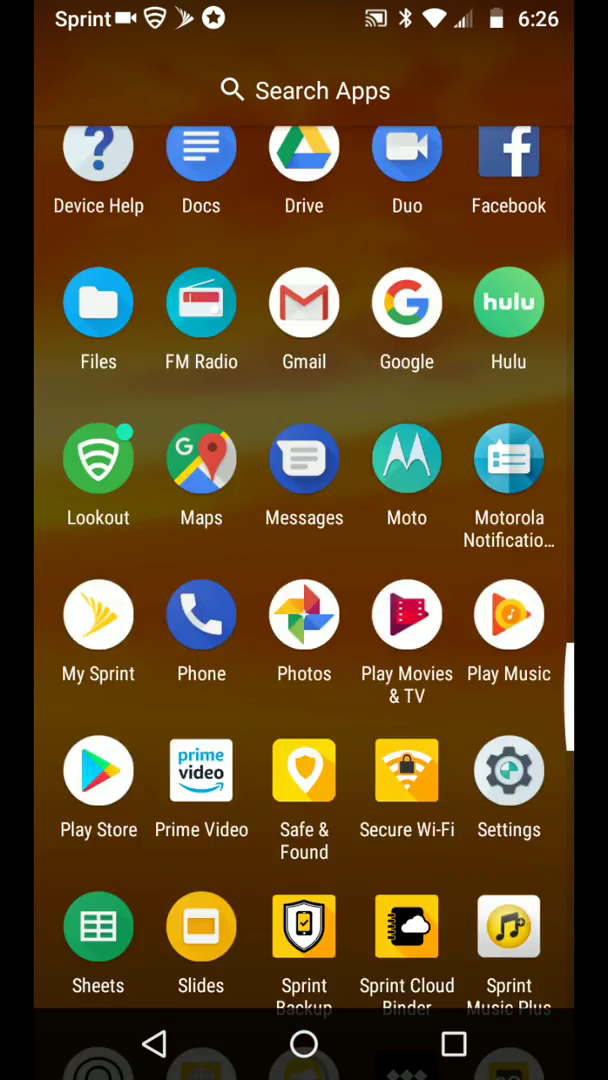
Step: Scroll the app drawer back to the top and close it to the clock home screen
{"action": "scroll", "scroll_direction": "up", "scroll_amount": 3}
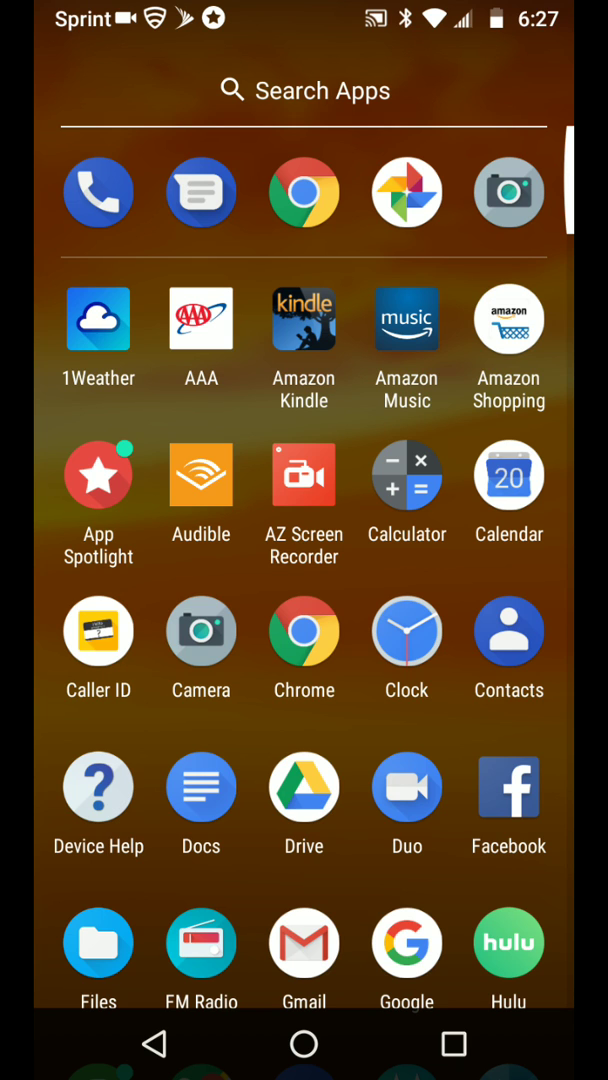
{"action": "left_click", "coordinate": [303, 1043]}
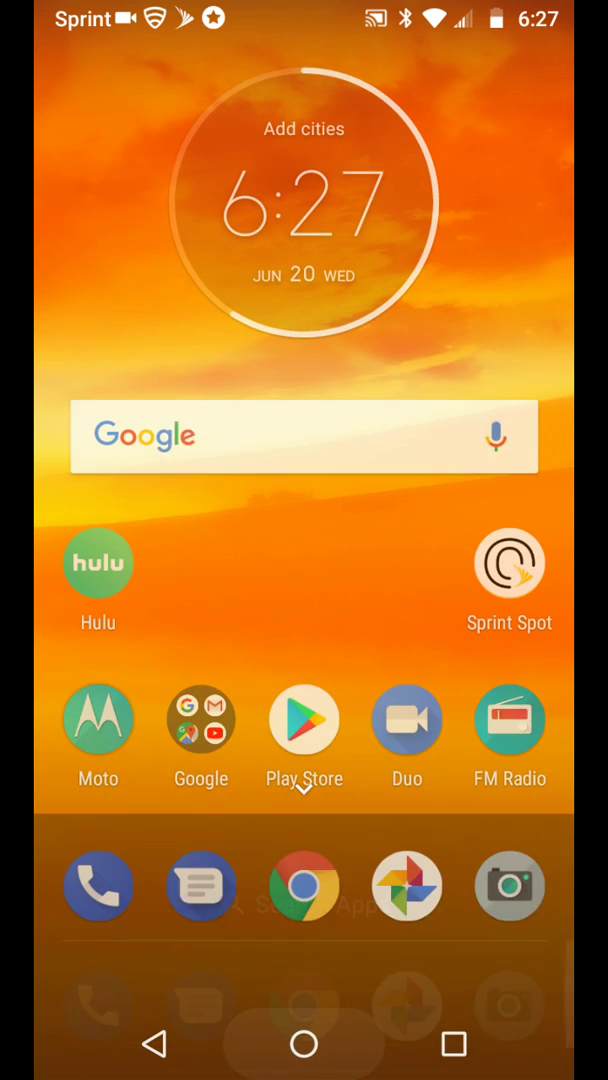